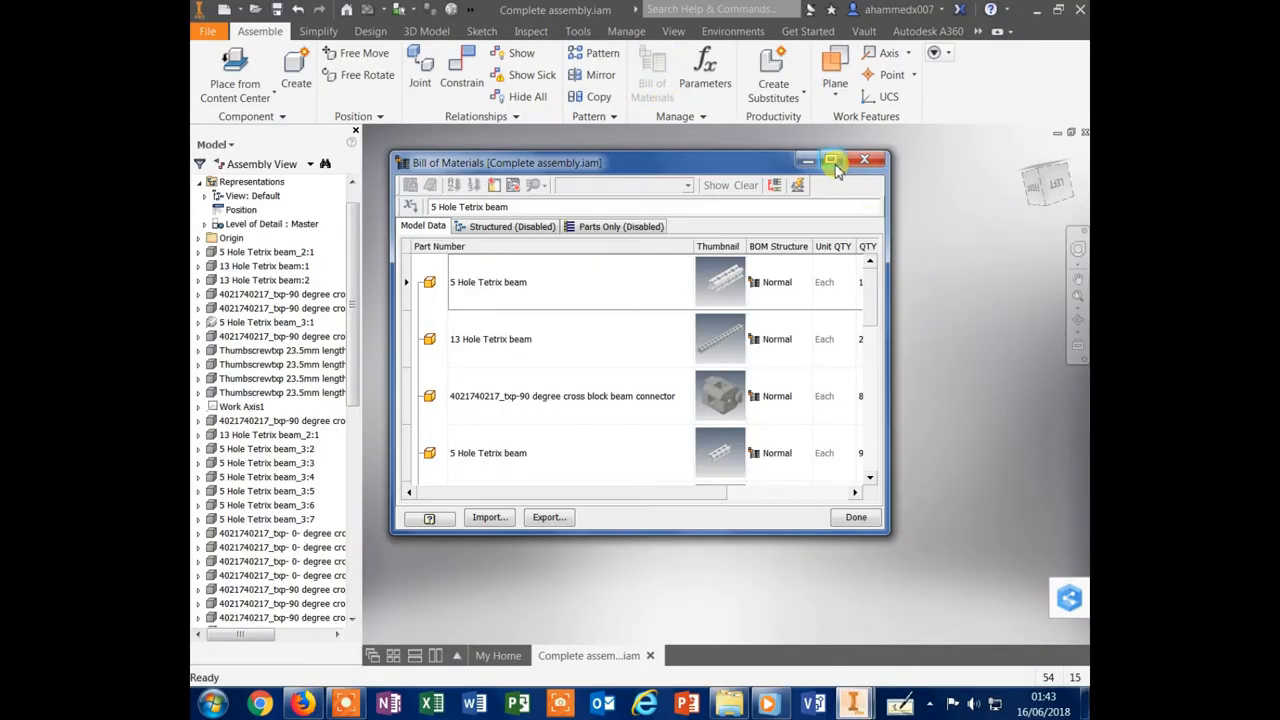
Step: Maximize the Bill of Materials window and scroll through the full parts list
click(834, 160)
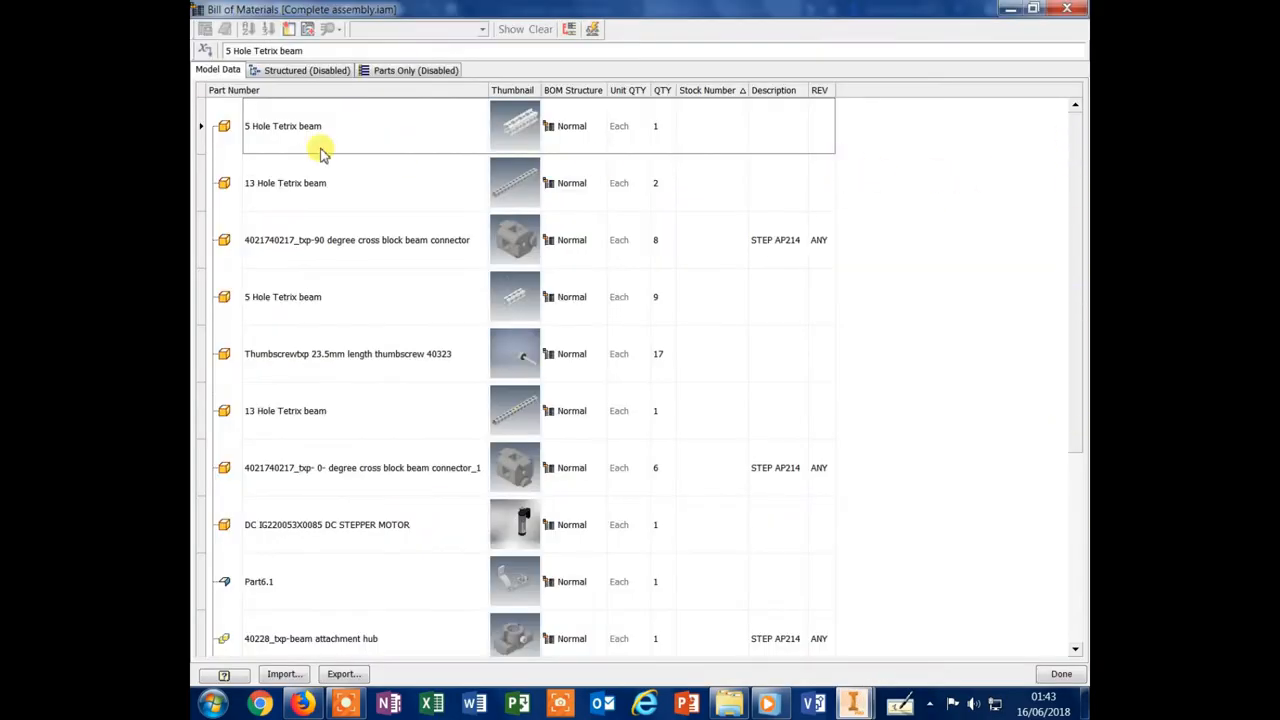
mouse_move(1064, 176)
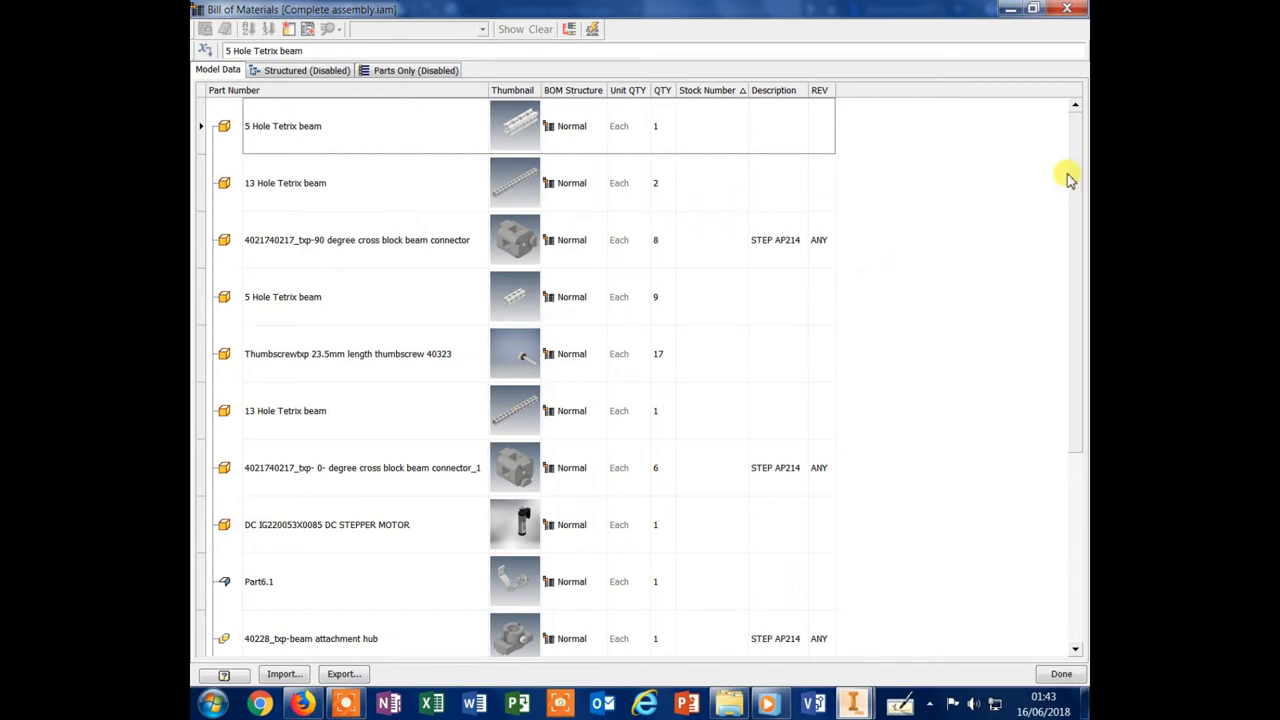
scroll(down, 3)
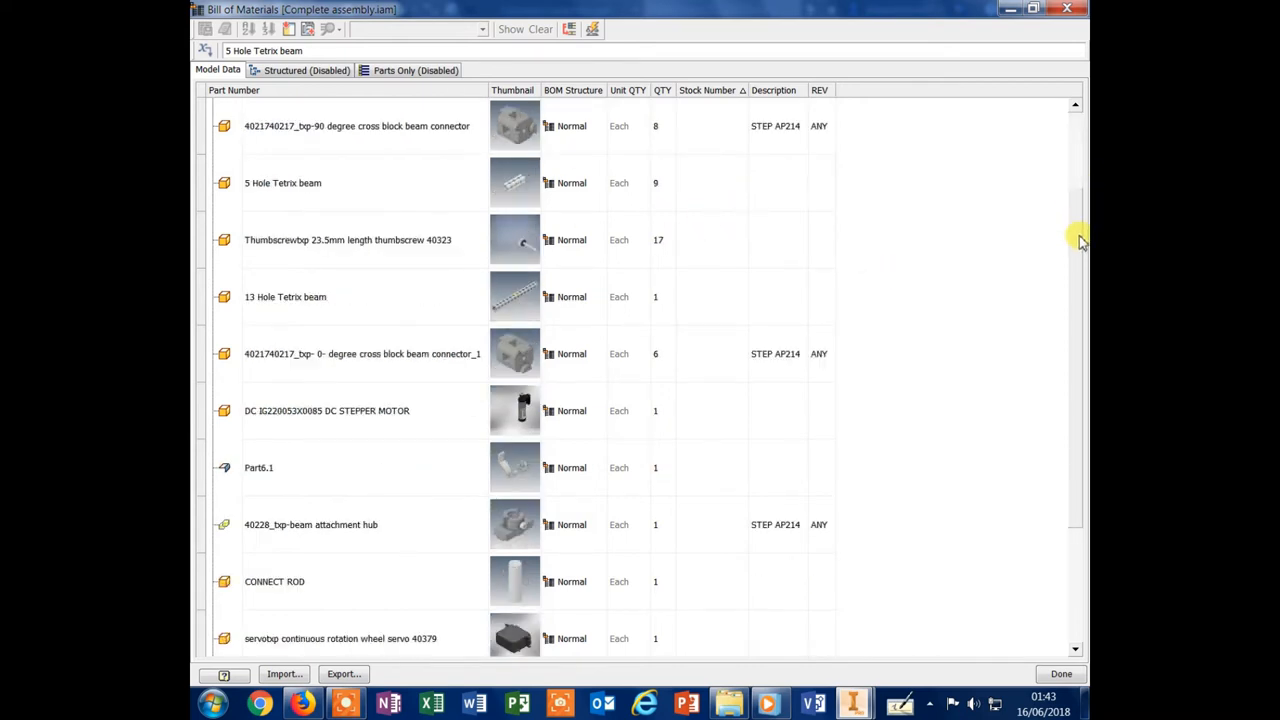
scroll(down, 3)
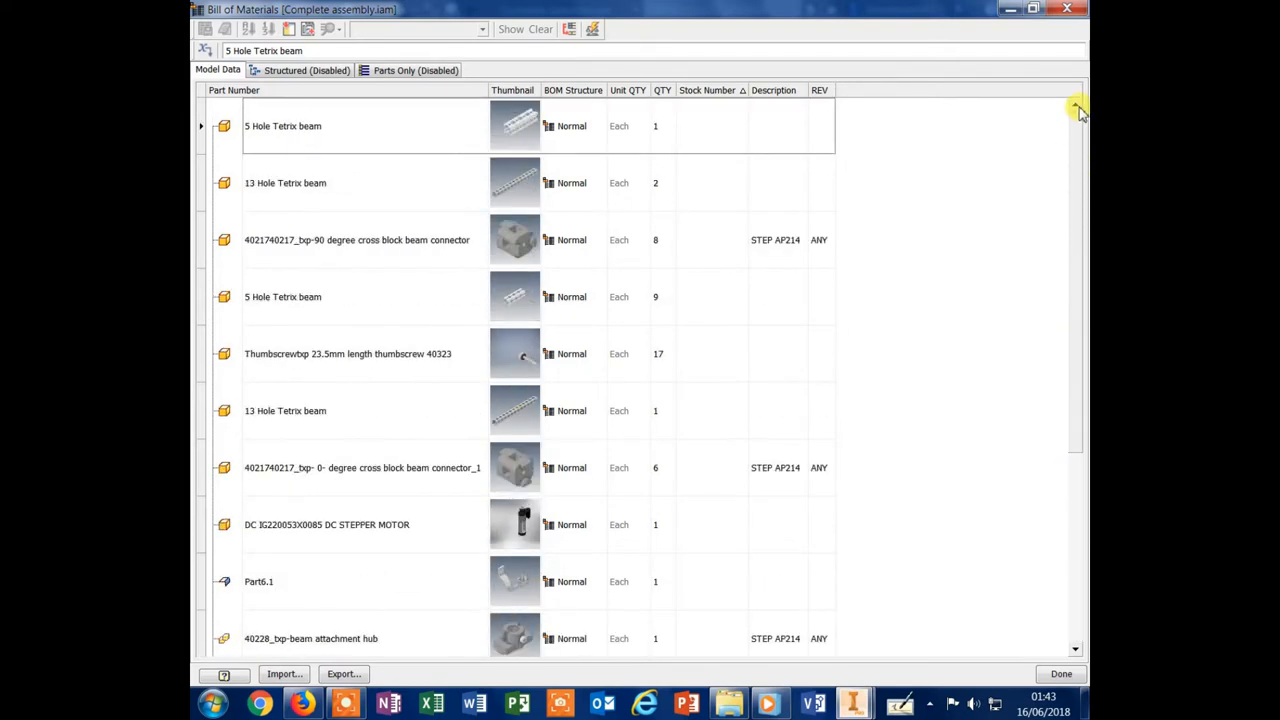
Step: Close the Bill of Materials with Done and return to the model browser
click(1060, 674)
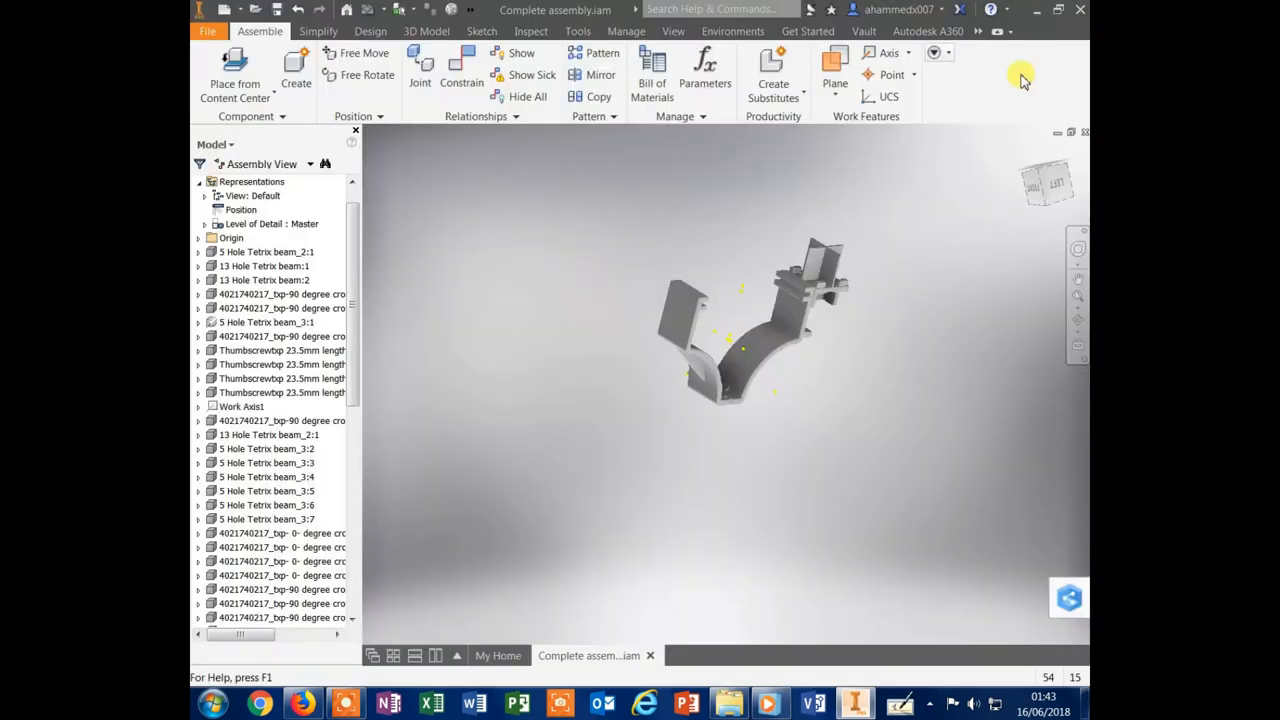
click(264, 252)
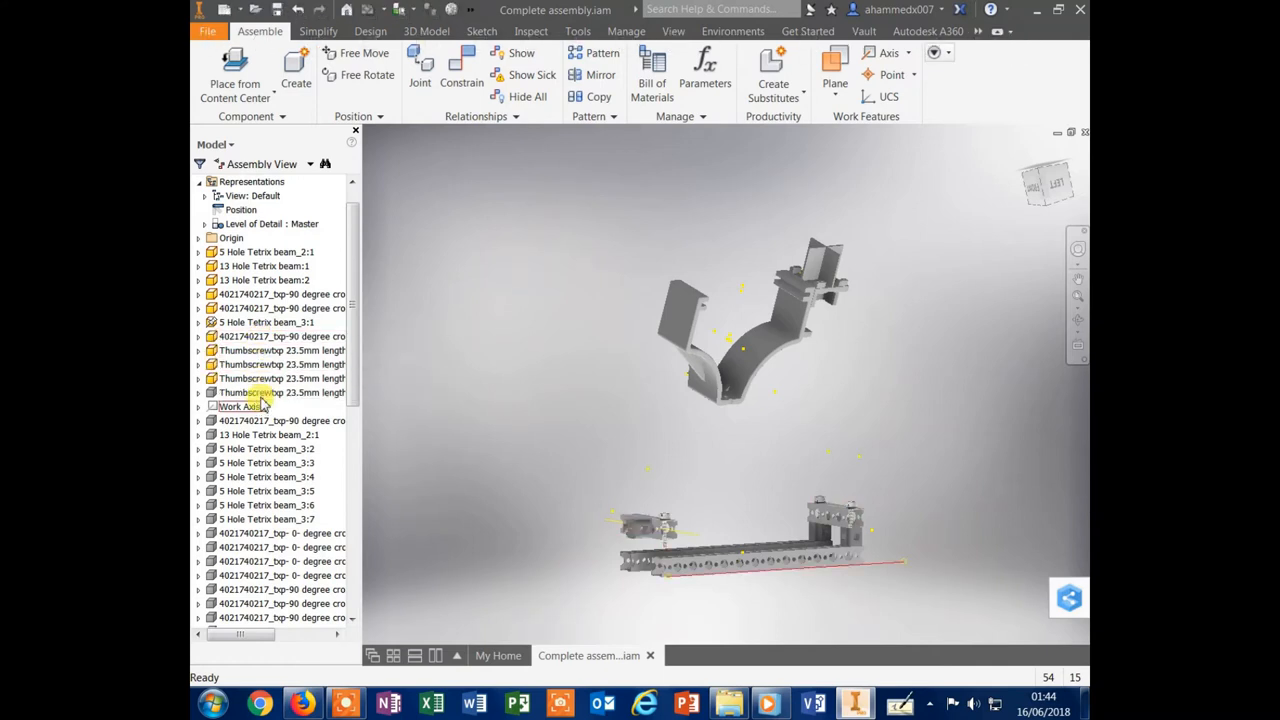
Step: Turn visibility back on for the hidden components, cross block connector and 5 Hole Tetrix beams
click(234, 406)
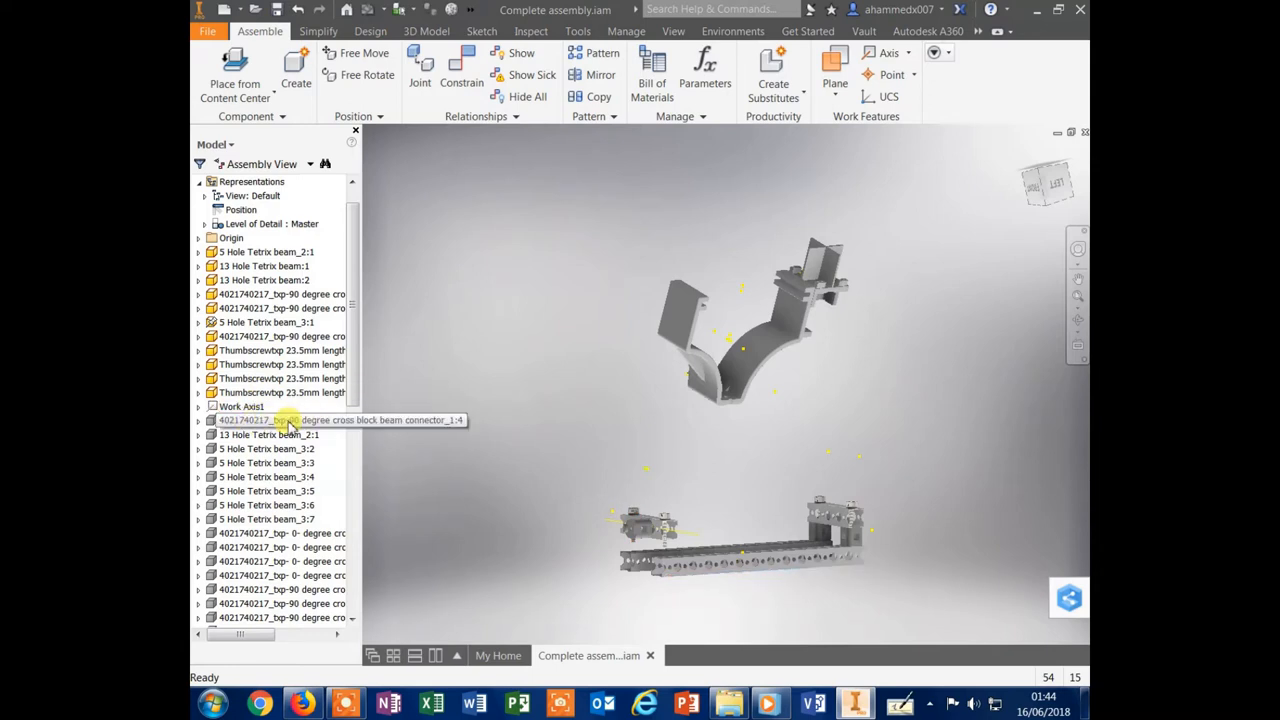
click(264, 448)
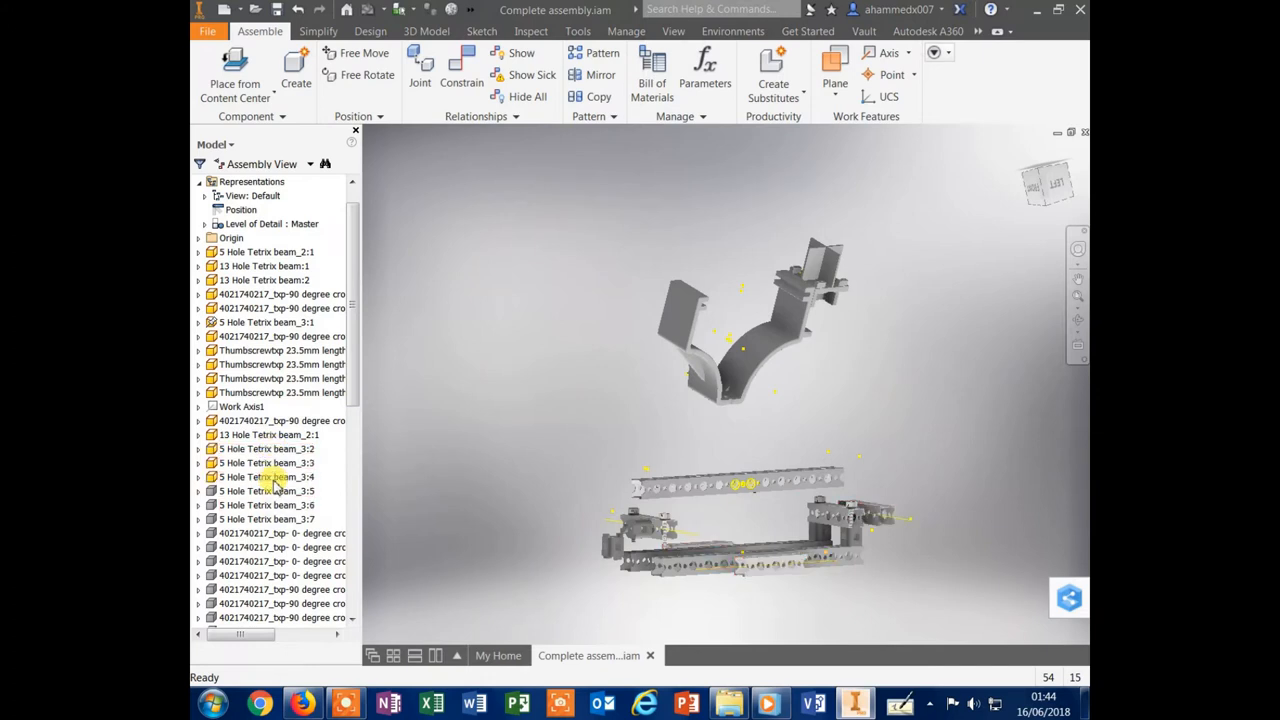
click(266, 520)
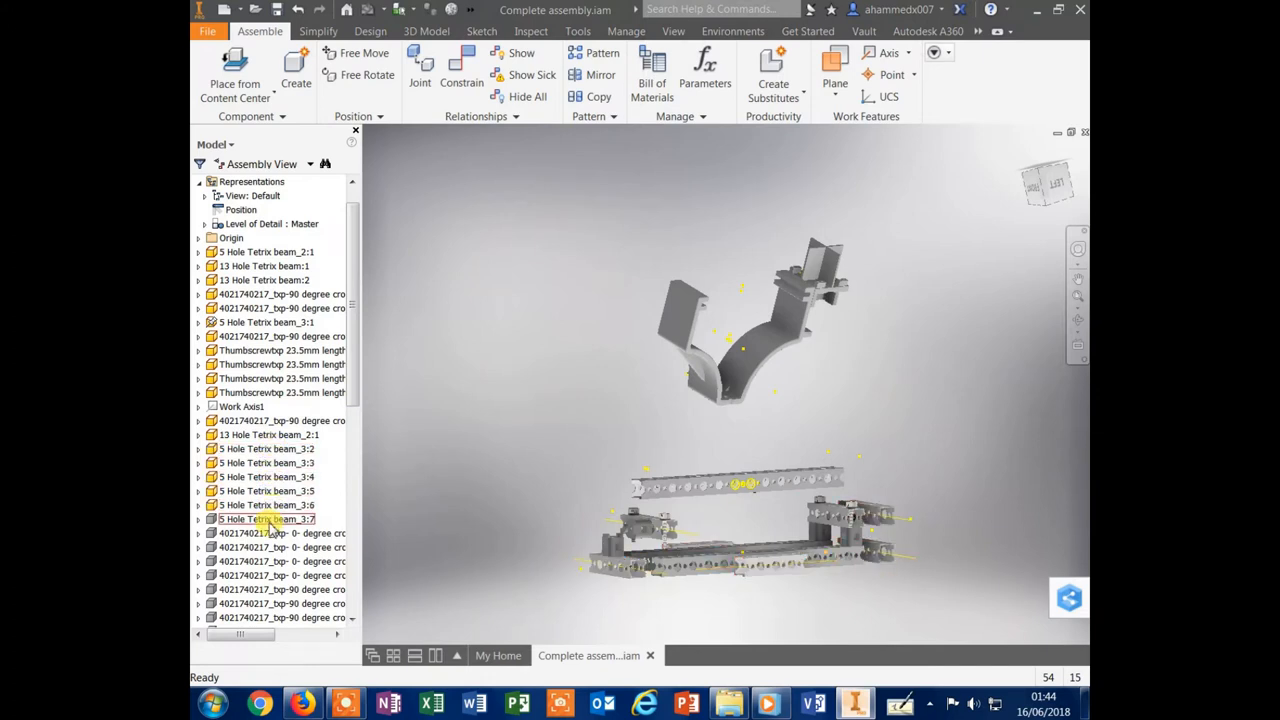
mouse_move(270, 548)
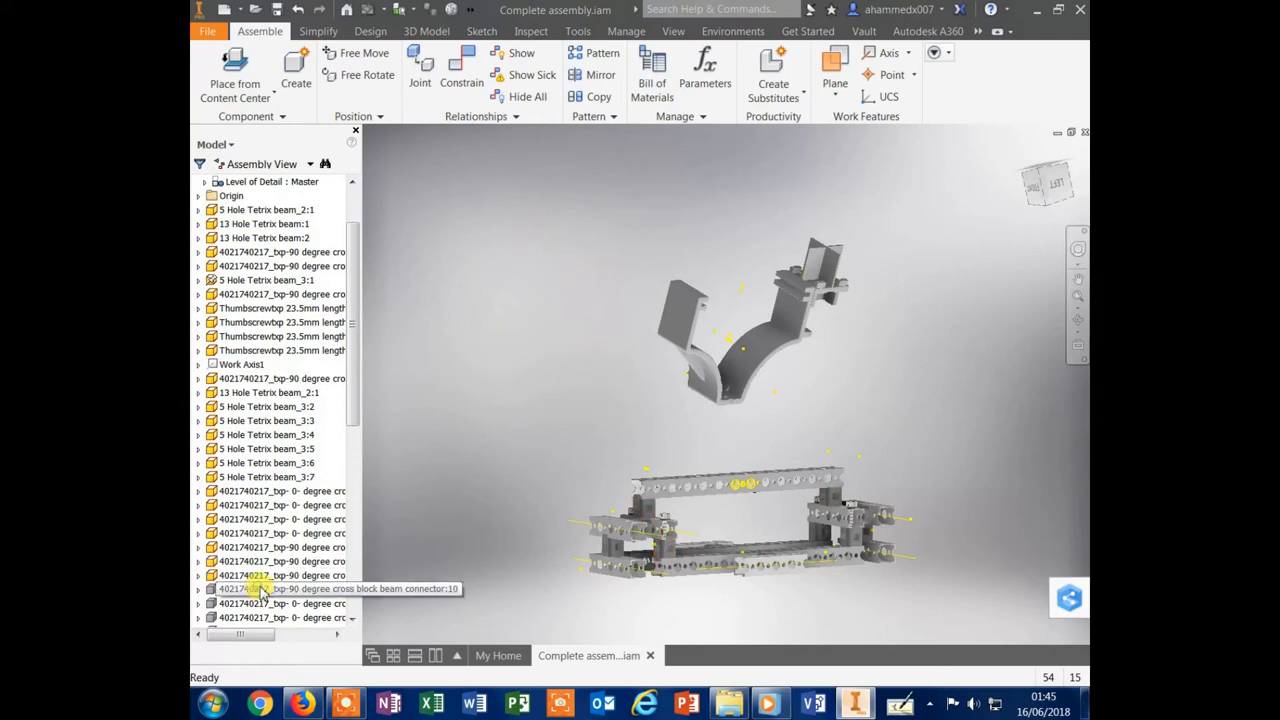
Step: Switch to the View ribbon and scroll the browser to the remaining hidden motor and beam components
click(666, 32)
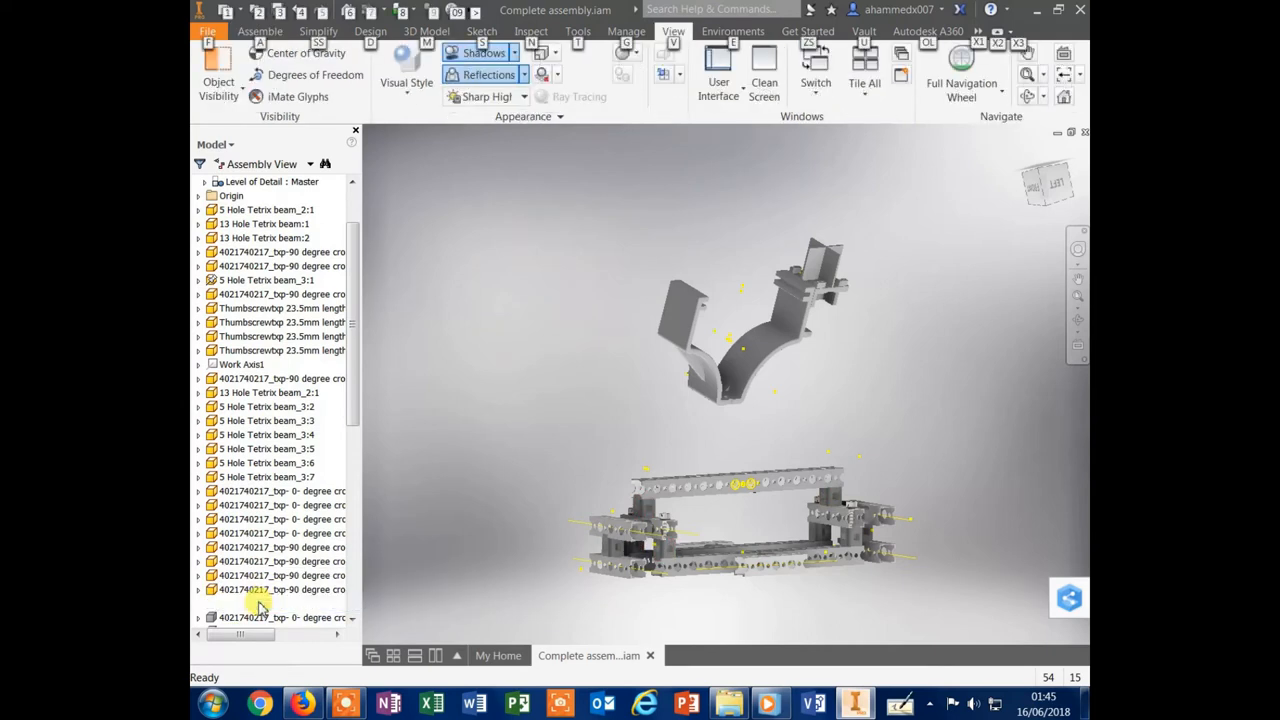
scroll(down, 3)
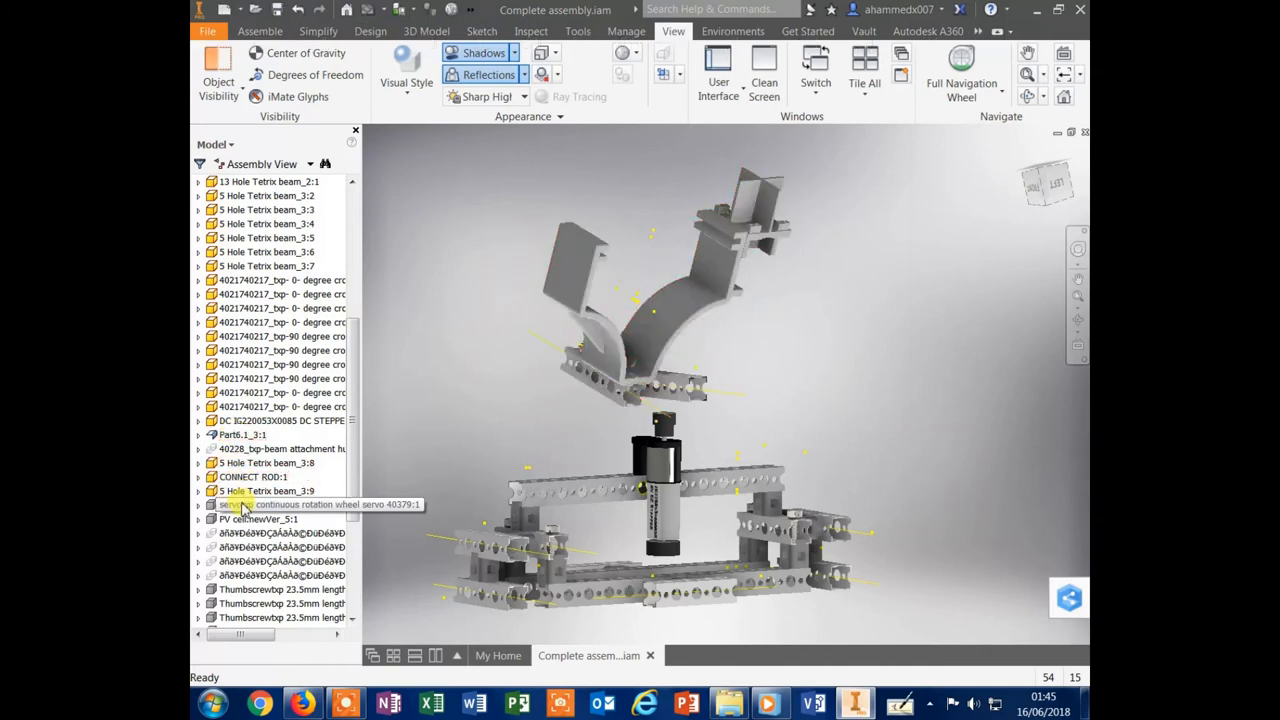
click(248, 504)
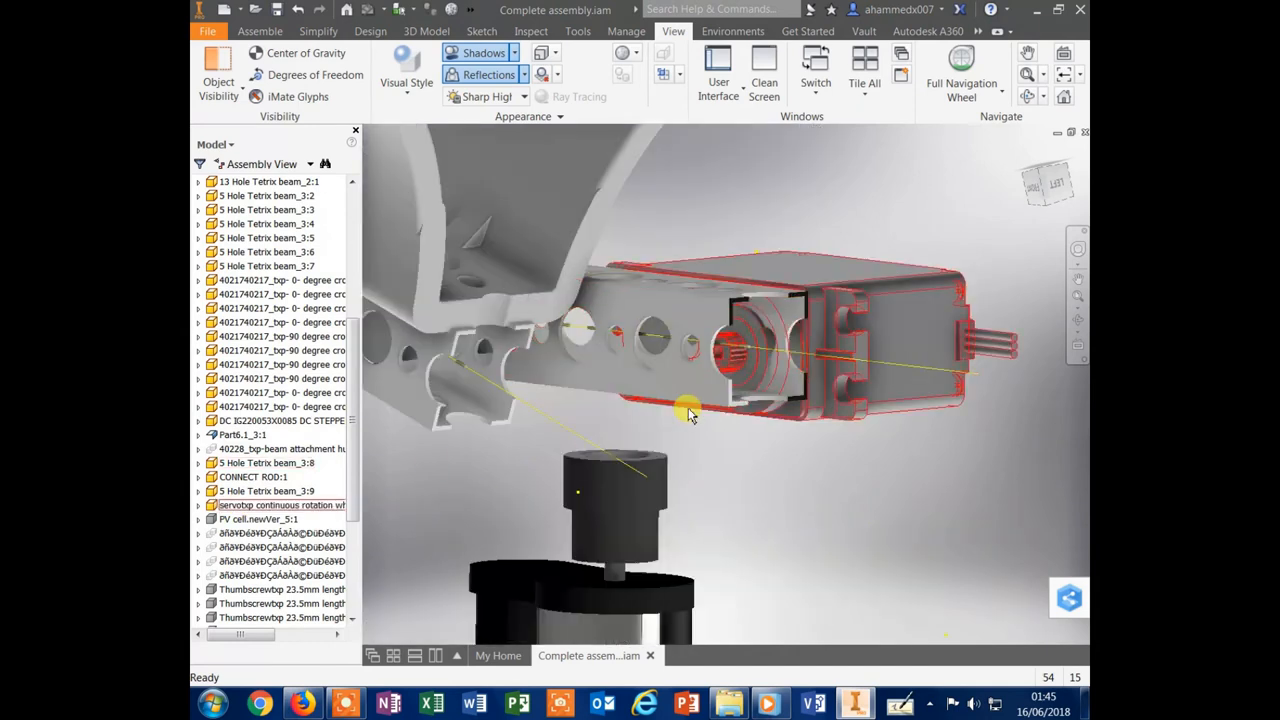
click(266, 490)
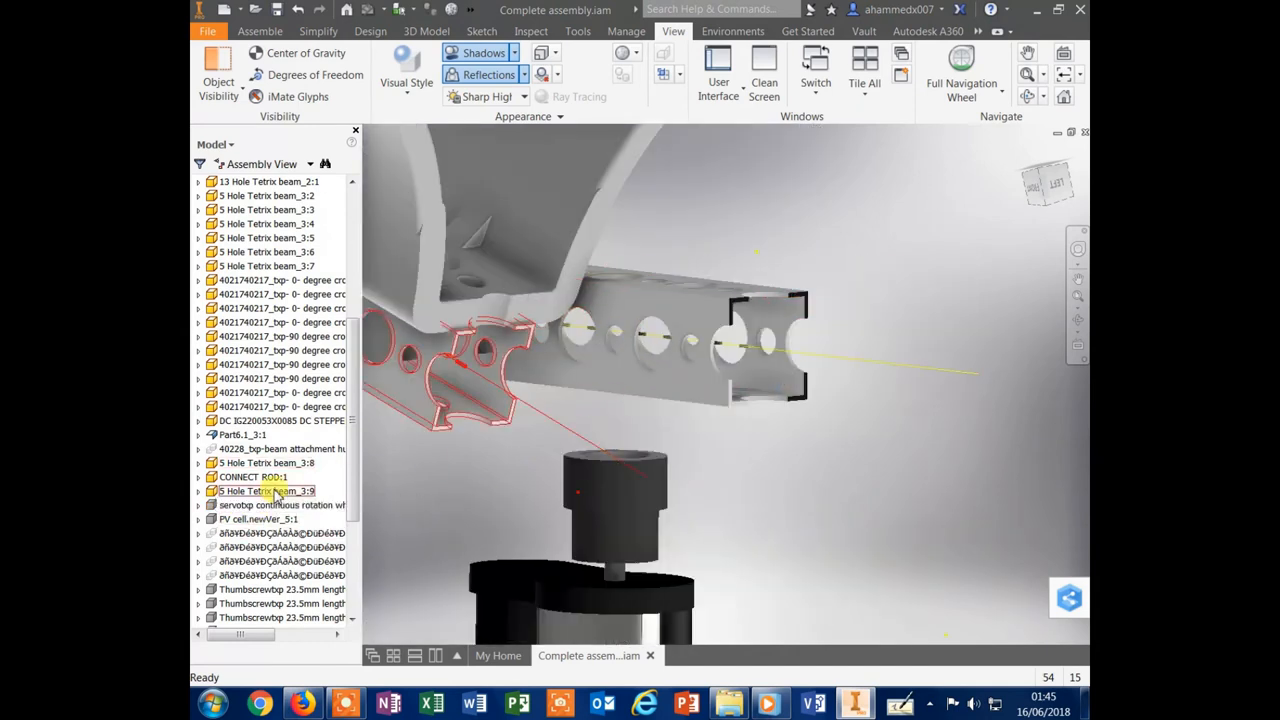
click(268, 462)
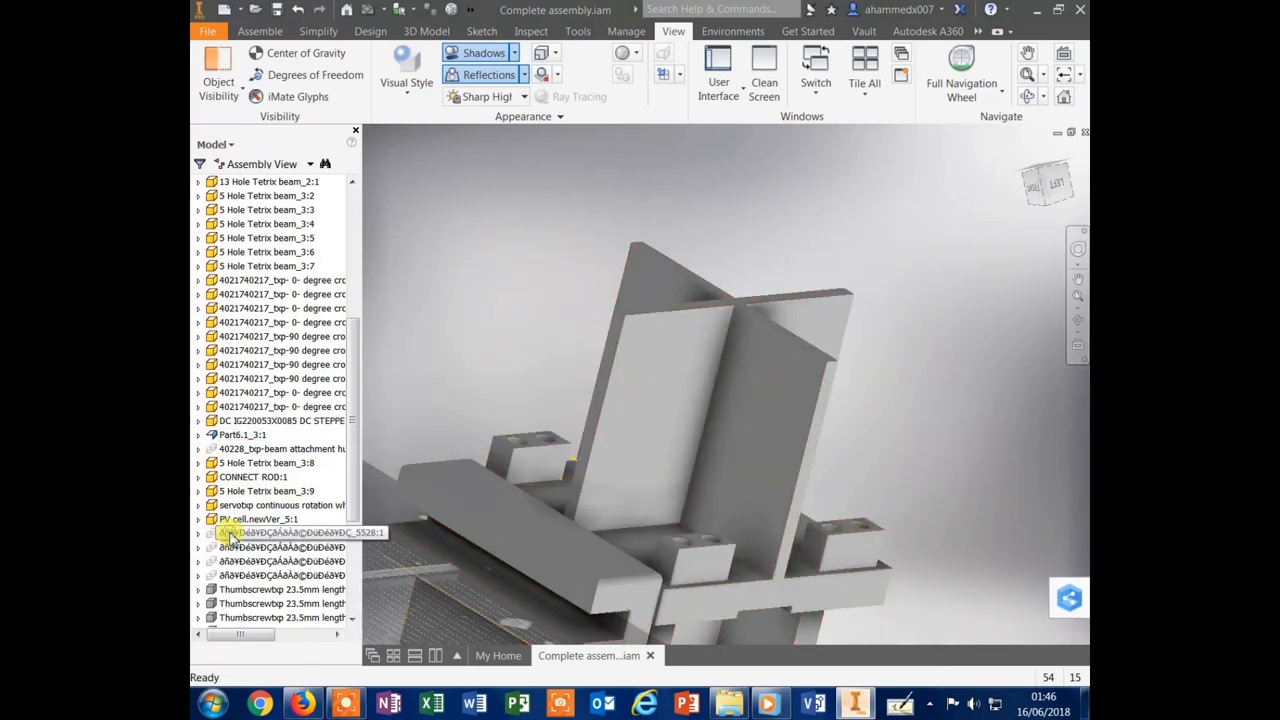
click(280, 532)
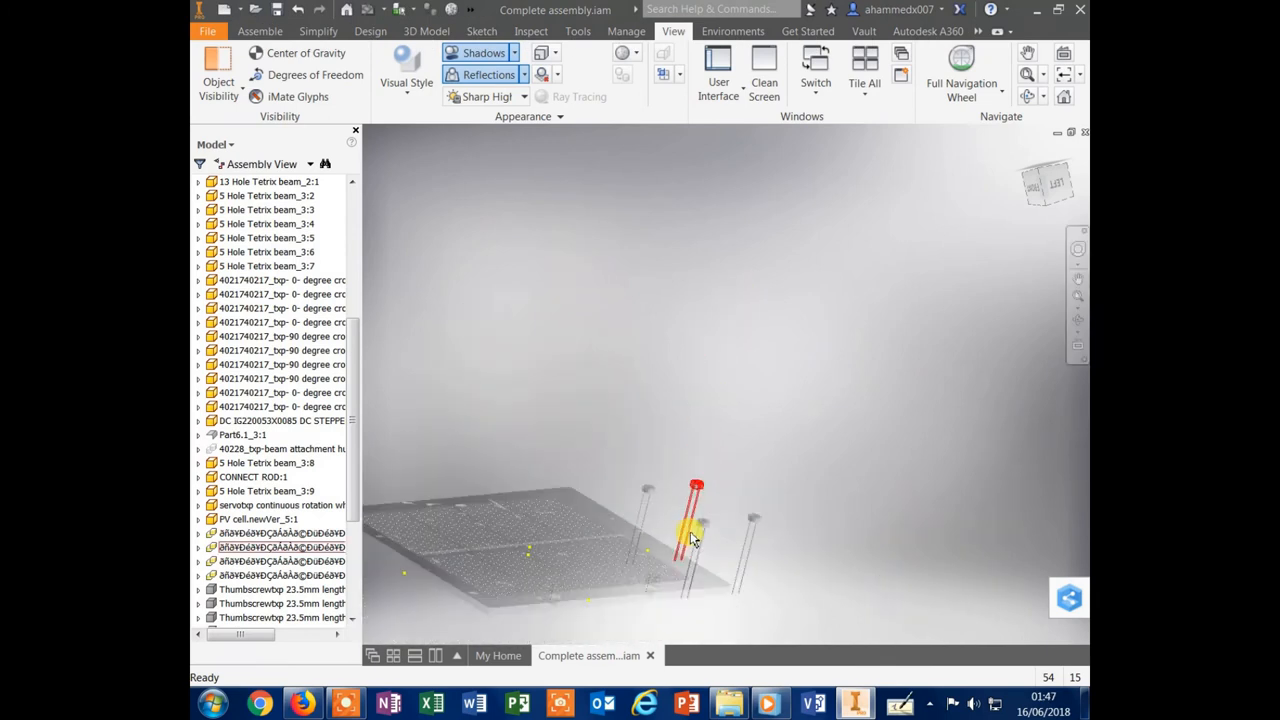
click(258, 520)
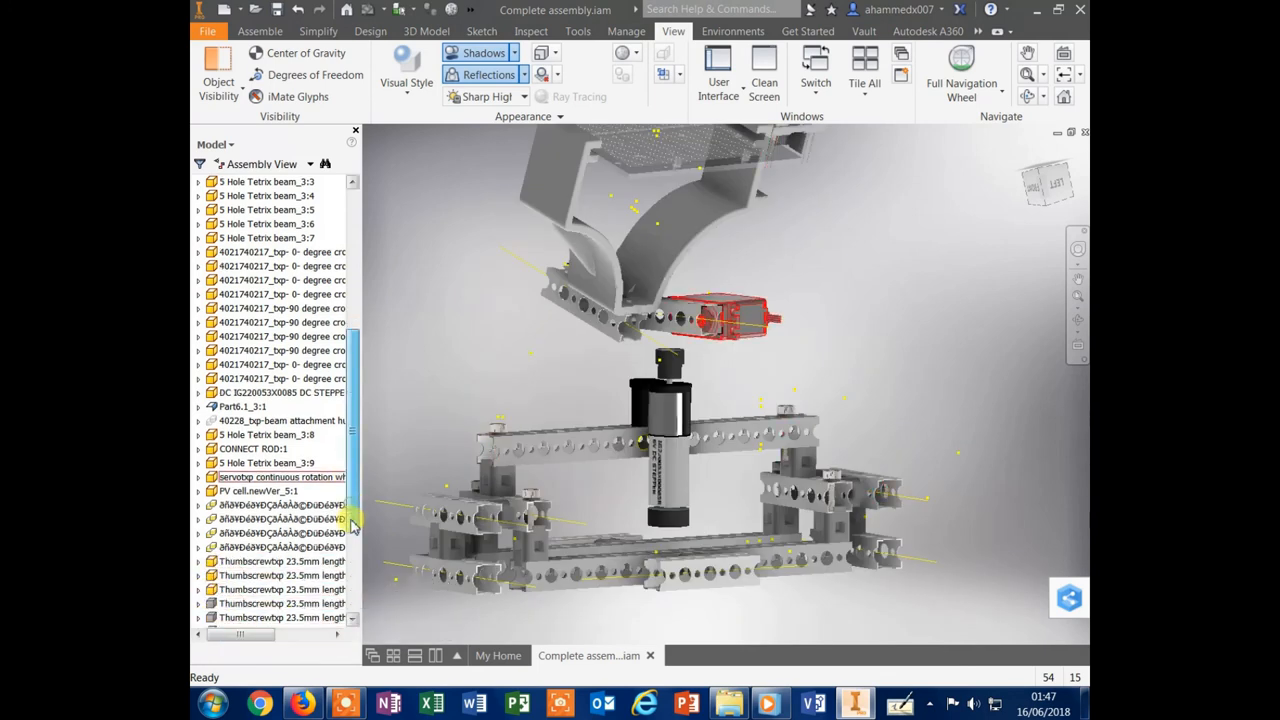
scroll(down, 3)
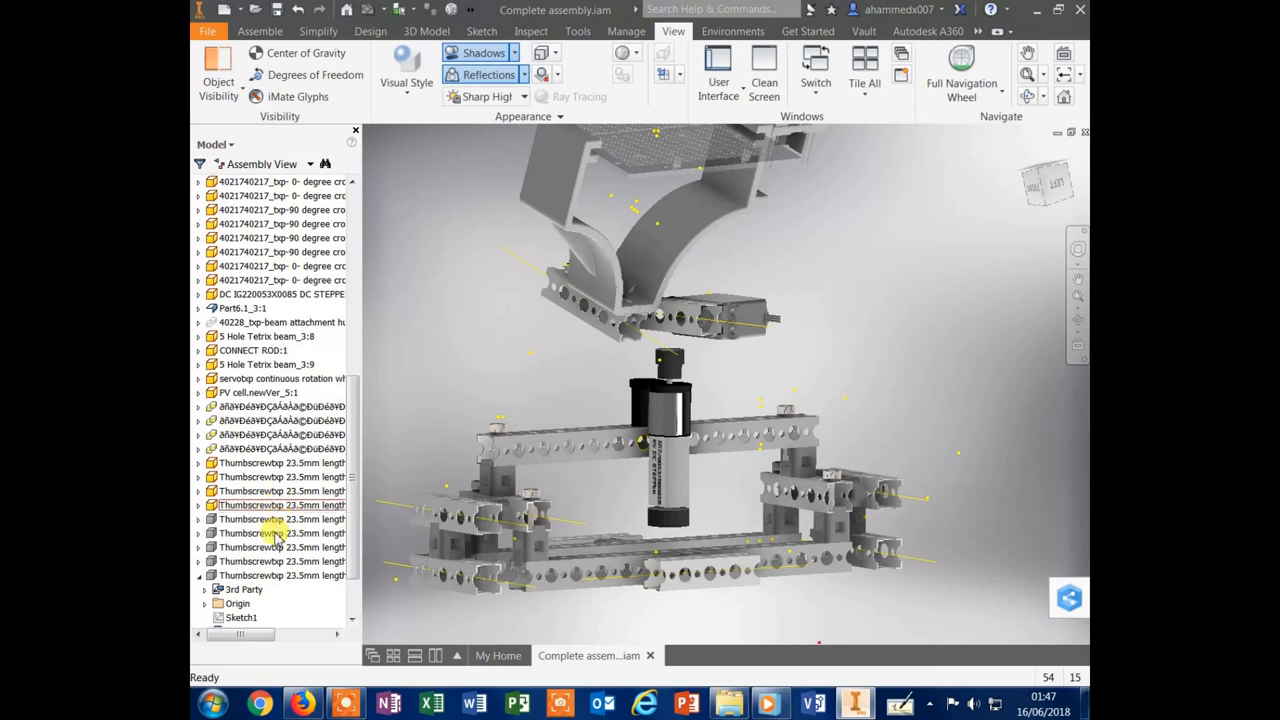
mouse_move(278, 534)
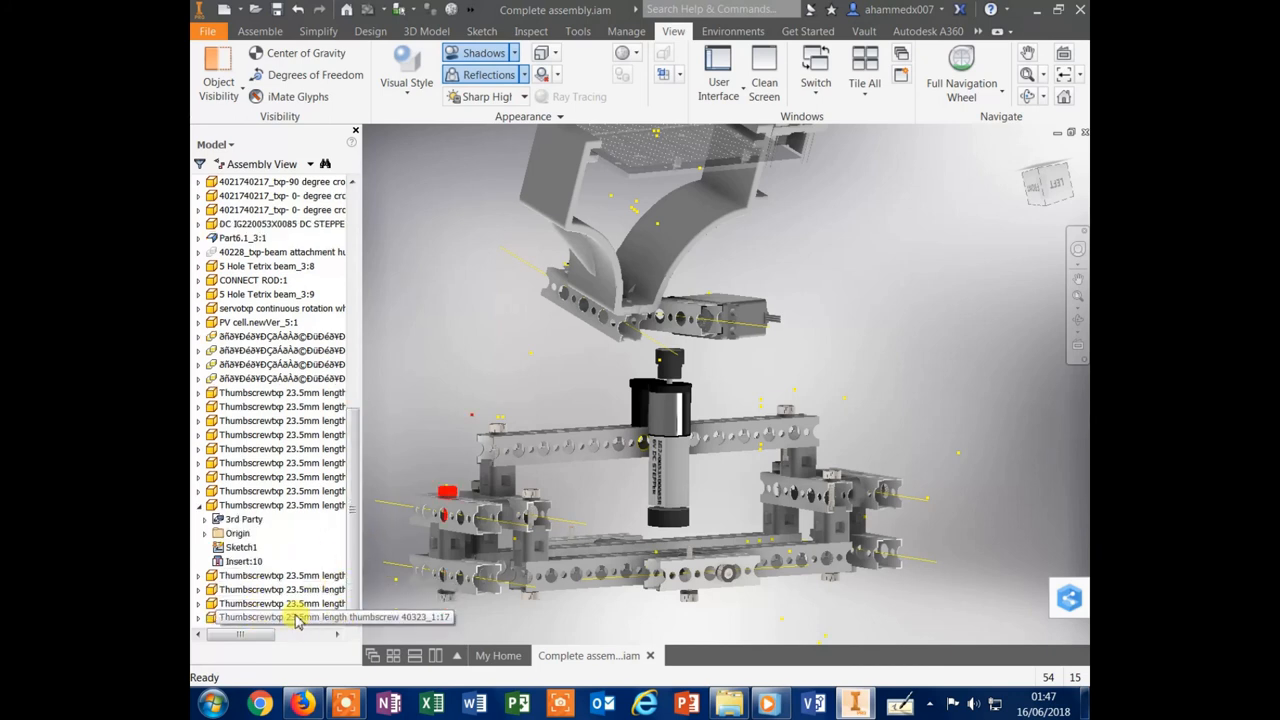
scroll(down, 3)
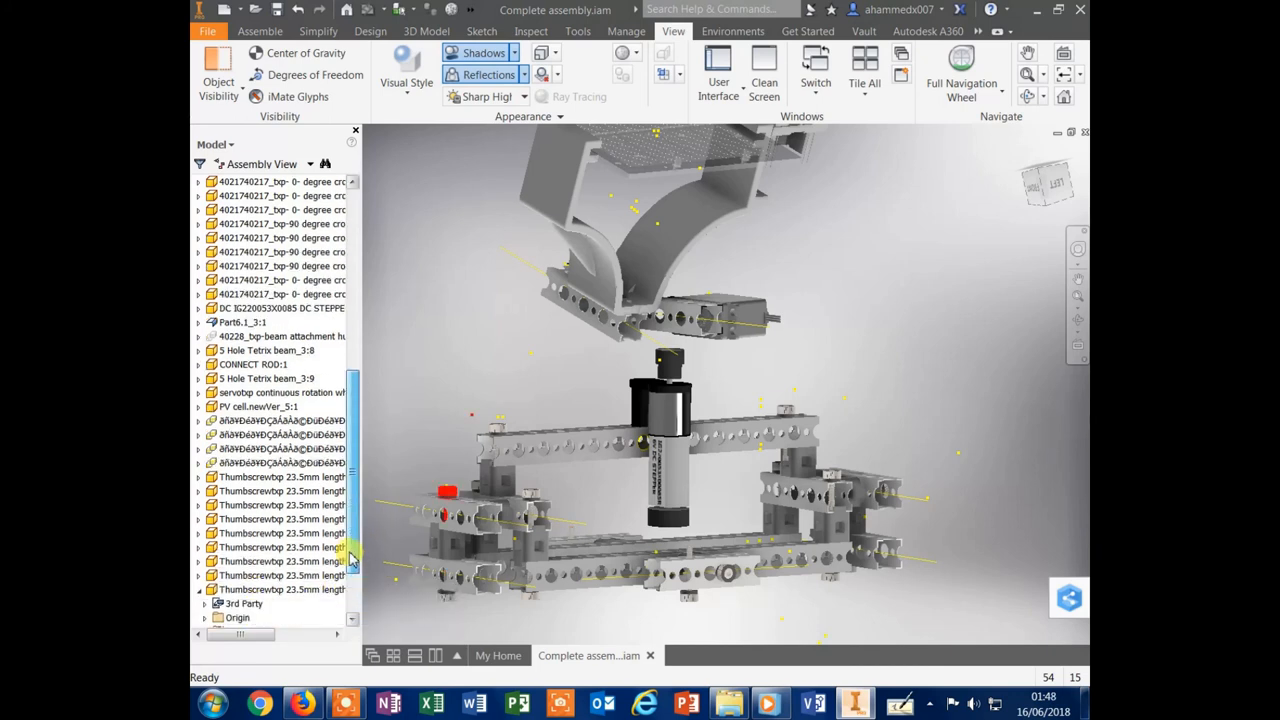
click(280, 336)
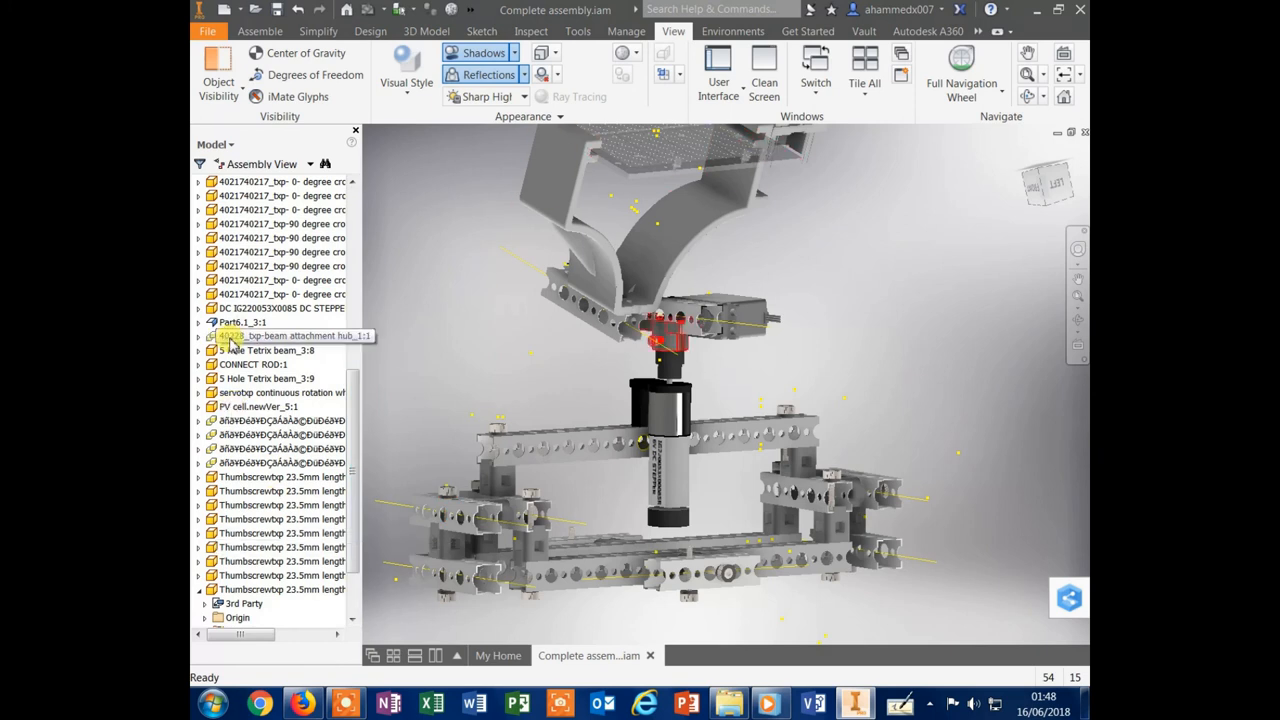